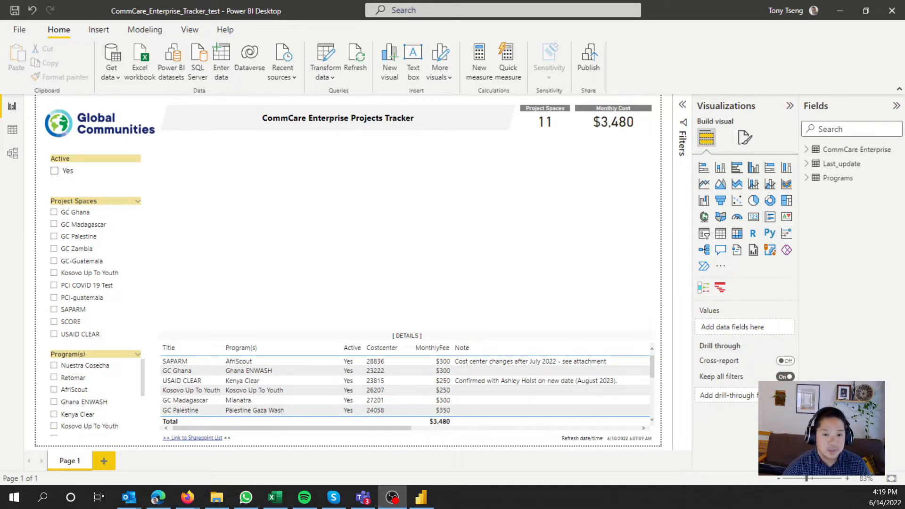
{"action": "mouse_move", "coordinate": [704, 287]}
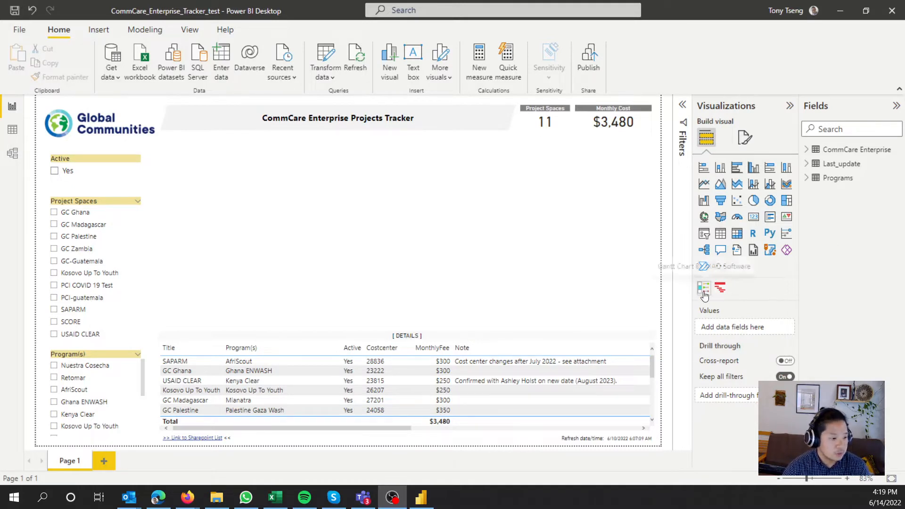
{"action": "mouse_move", "coordinate": [720, 289]}
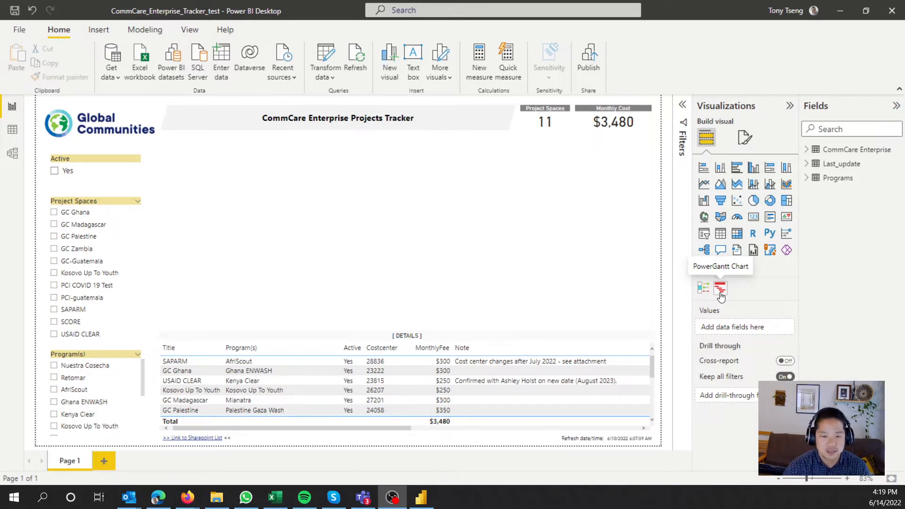
{"action": "mouse_move", "coordinate": [704, 289]}
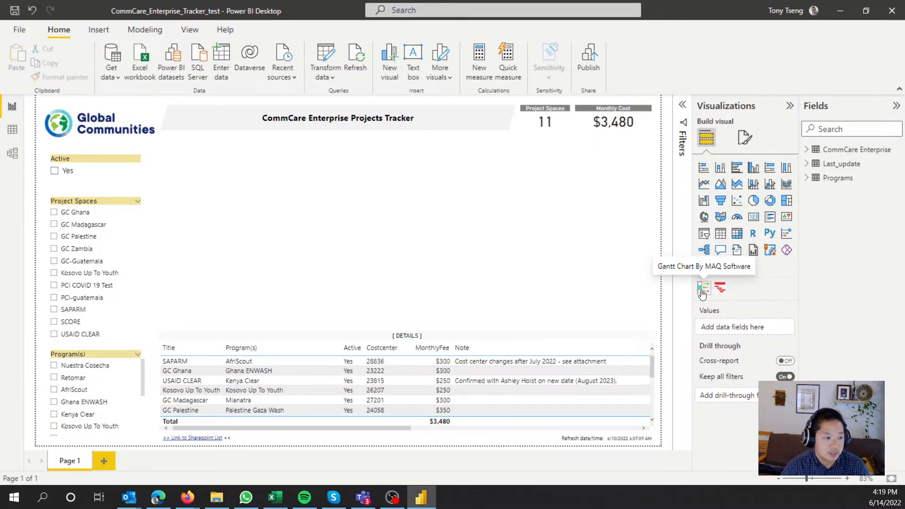
Step: Add a blank Gantt Chart by MAQ Software visual above the details table
{"action": "left_click", "coordinate": [703, 286]}
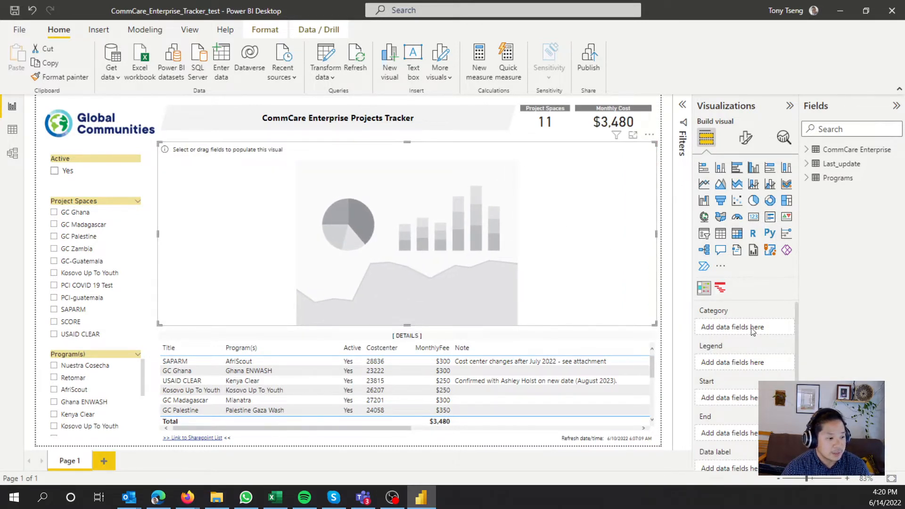
Step: Feed the Gantt chart with CommCare Enterprise Title as category, StartDate as start and EndDate as end
{"action": "left_click", "coordinate": [806, 150]}
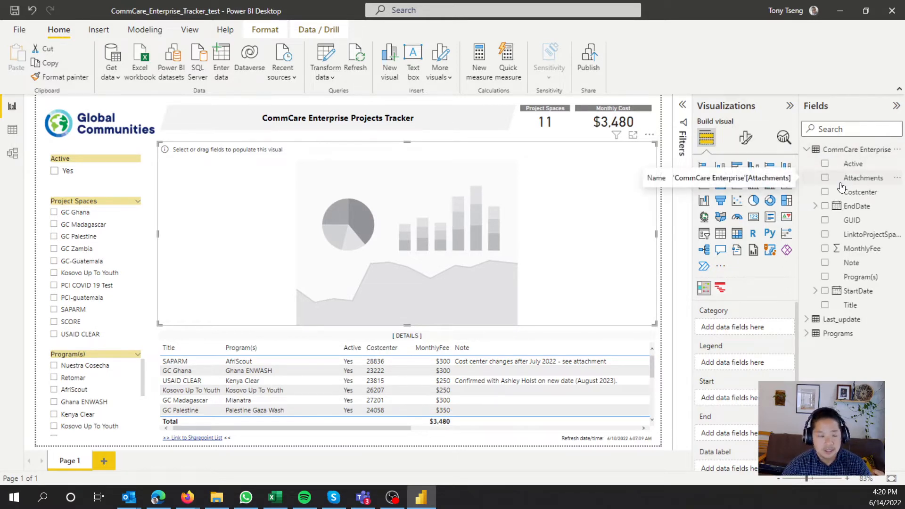
{"action": "mouse_move", "coordinate": [842, 196]}
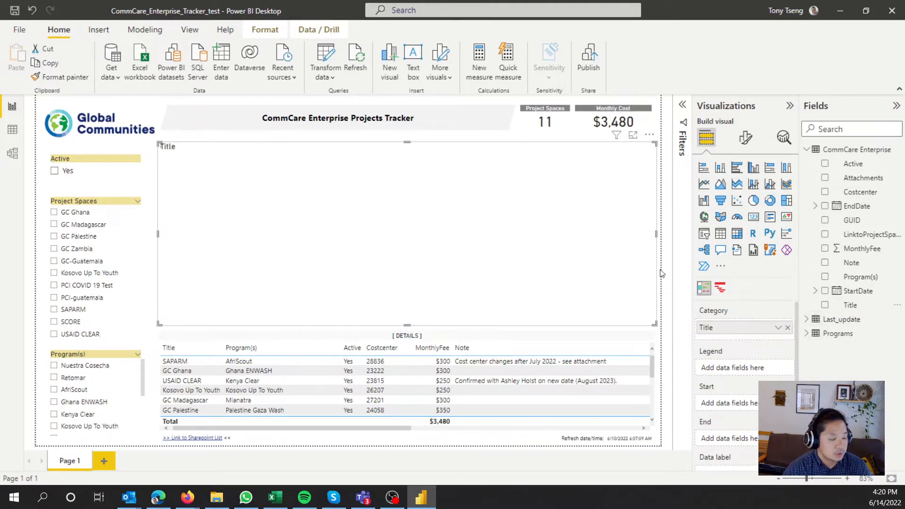
{"action": "left_click", "coordinate": [825, 305]}
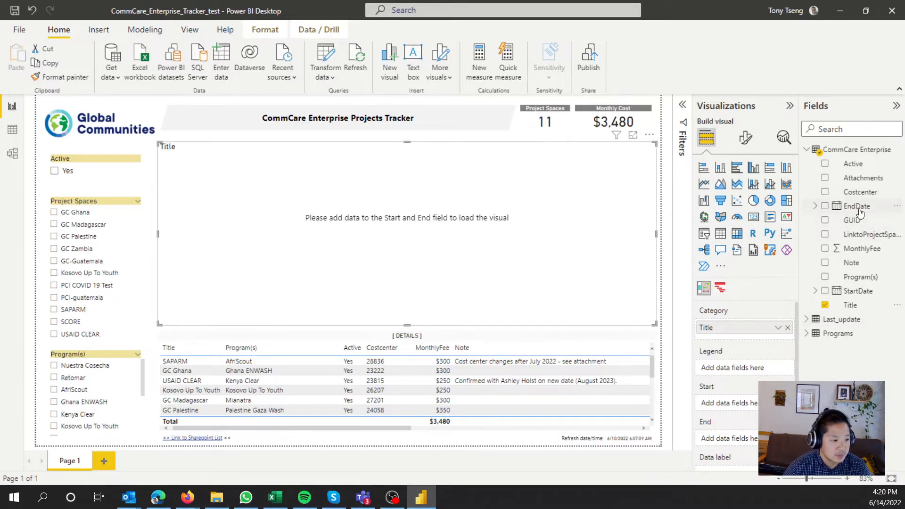
{"action": "left_click", "coordinate": [825, 248]}
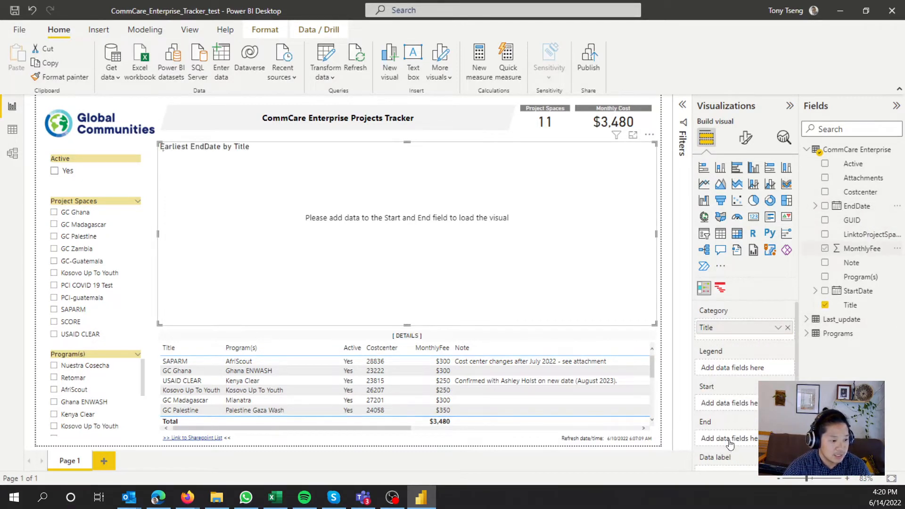
{"action": "left_click", "coordinate": [825, 207]}
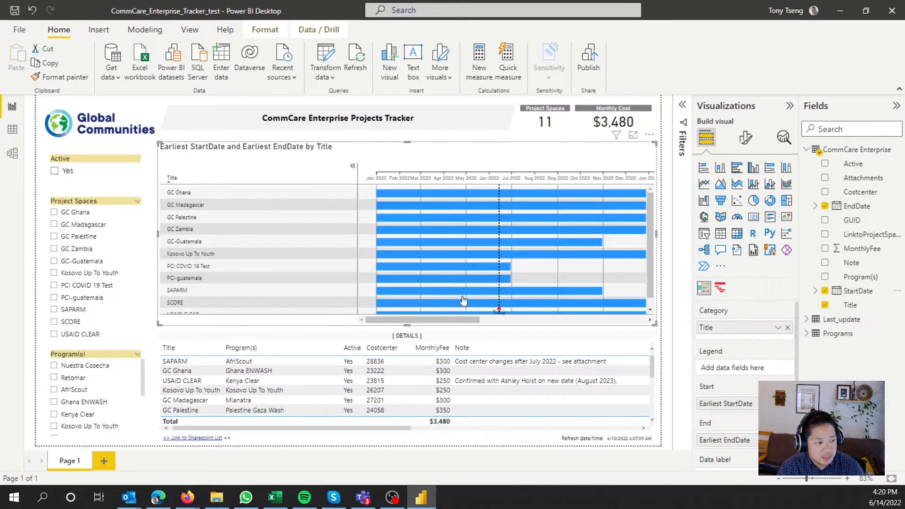
{"action": "left_click", "coordinate": [745, 138]}
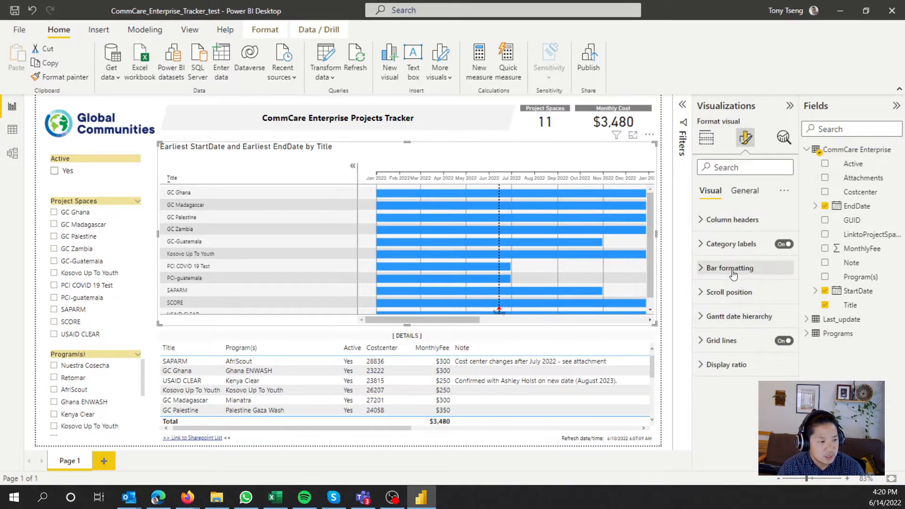
Step: Set the Gantt chart scroll position to Today and display ratio to 20%
{"action": "left_click", "coordinate": [730, 291]}
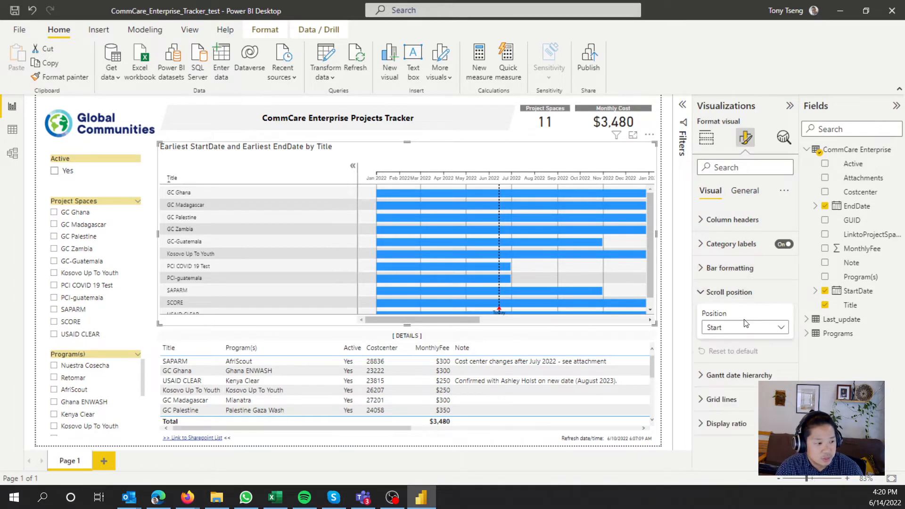
{"action": "left_click", "coordinate": [744, 327]}
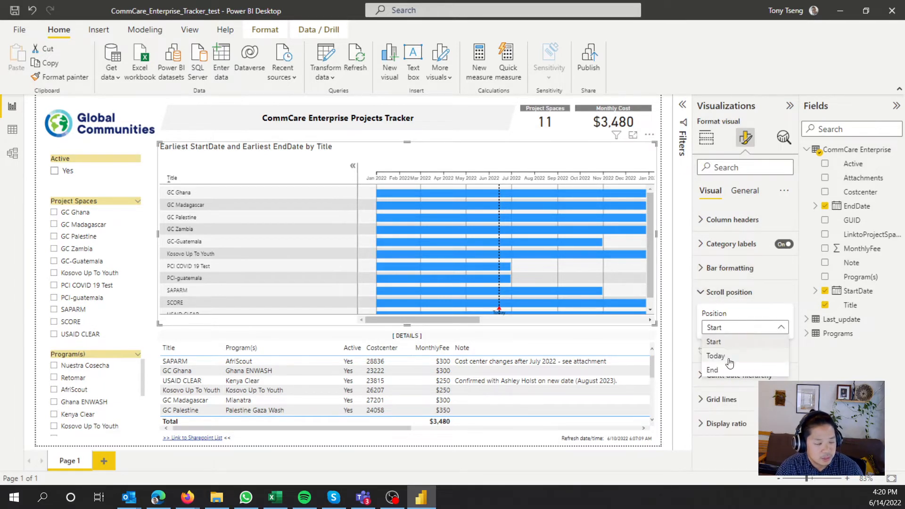
{"action": "left_click", "coordinate": [715, 355]}
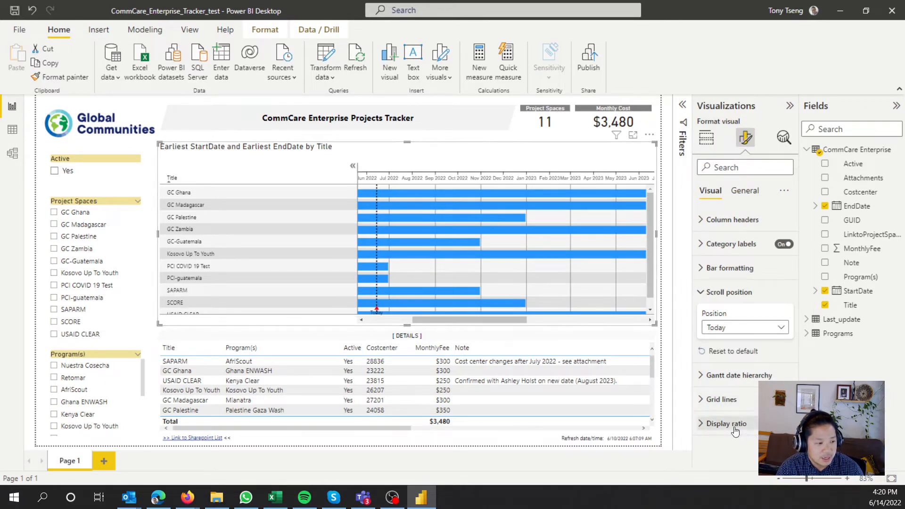
{"action": "left_click", "coordinate": [729, 424]}
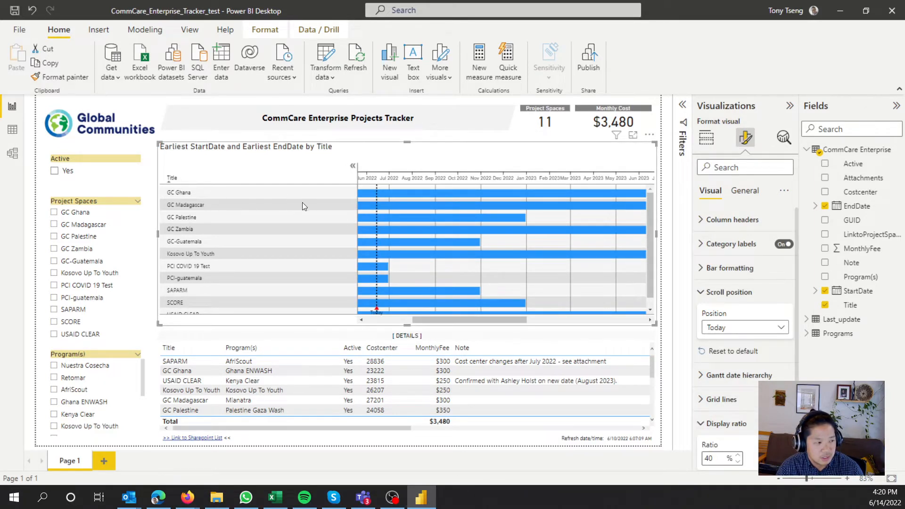
{"action": "left_click", "coordinate": [714, 459]}
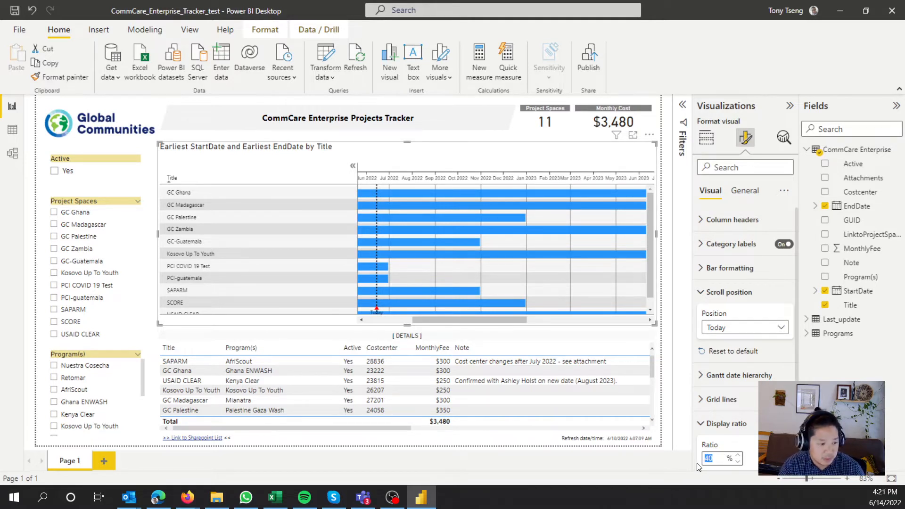
{"action": "type", "text": "2"}
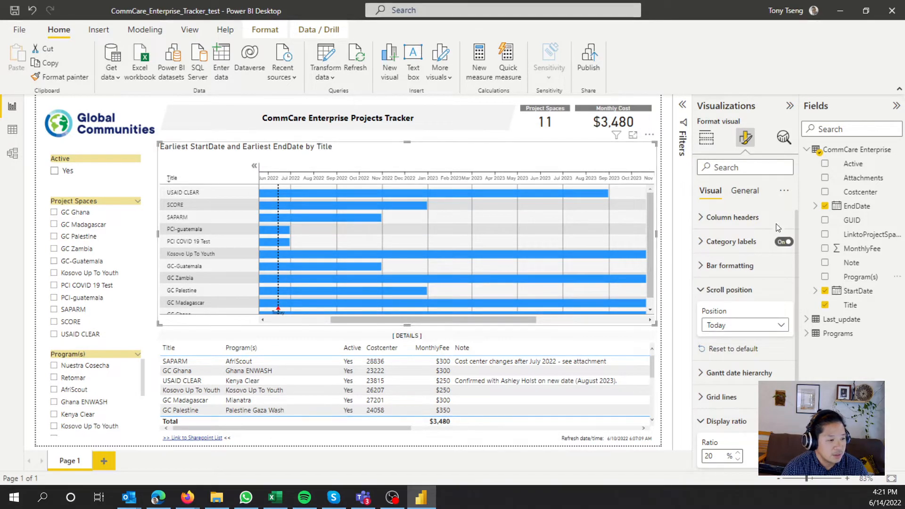
{"action": "mouse_move", "coordinate": [745, 138]}
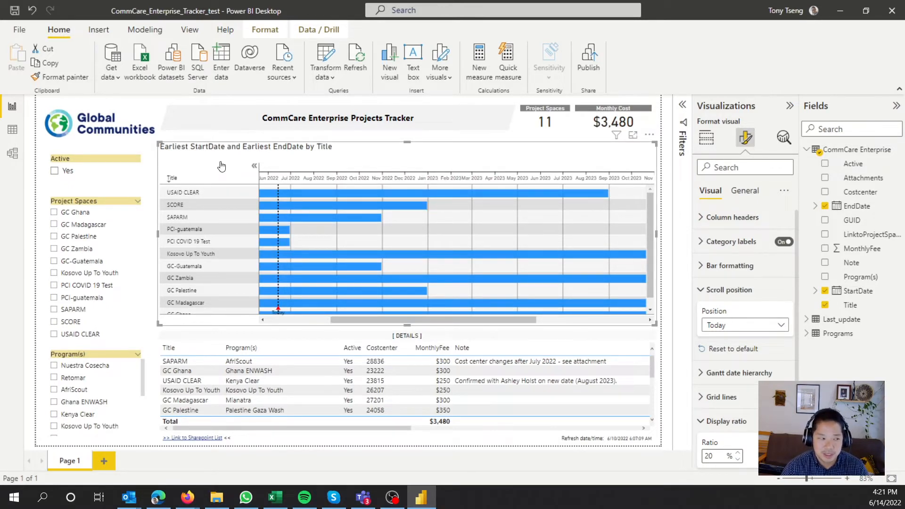
{"action": "mouse_move", "coordinate": [494, 185]}
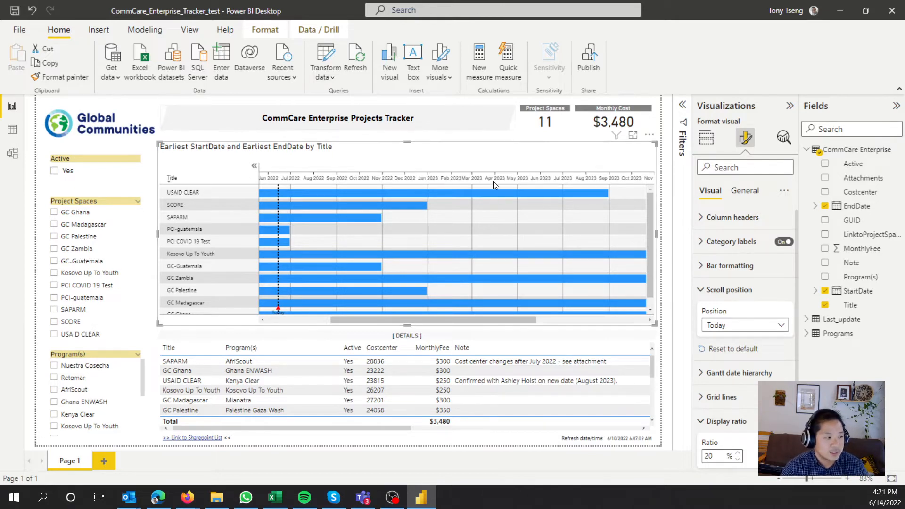
Step: Launch Power Query Editor via Transform data to reshape the CommCare Enterprise query
{"action": "left_click", "coordinate": [325, 59]}
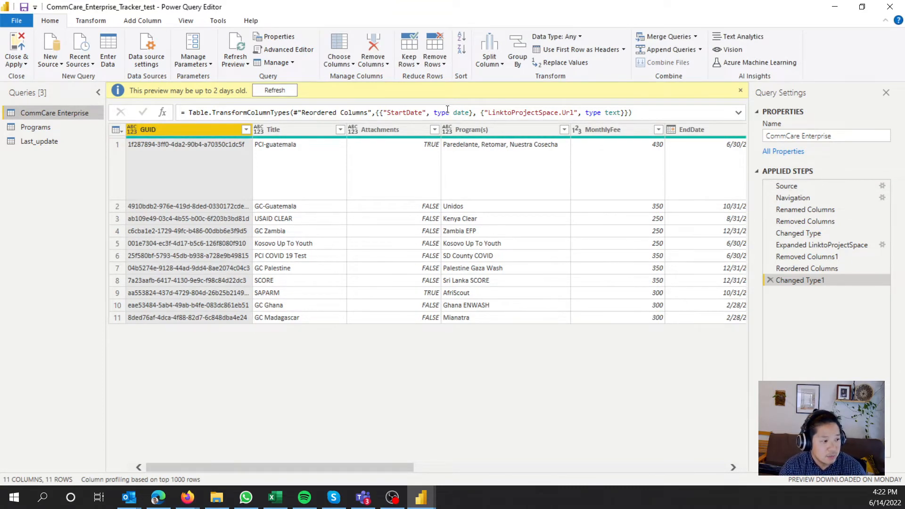
Step: Sort the CommCare Enterprise rows by EndDate ascending, earliest first
{"action": "scroll", "scroll_direction": "right", "scroll_amount": 3}
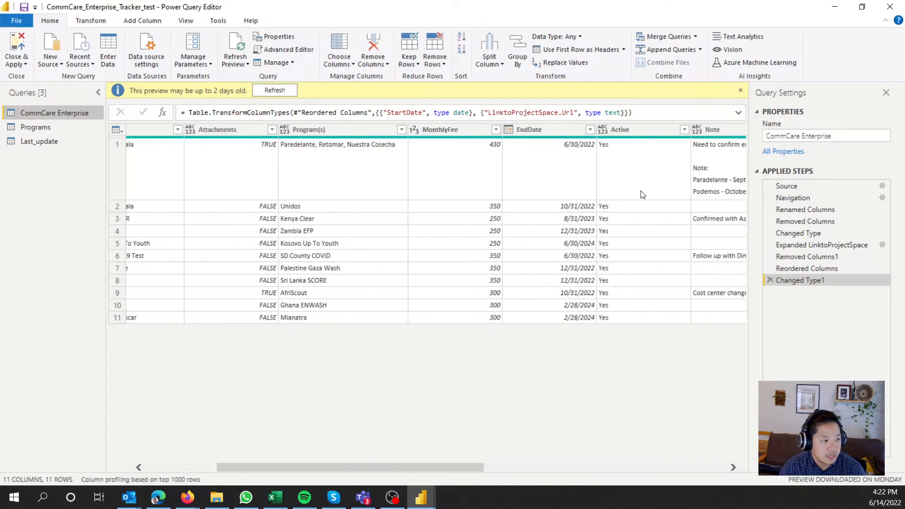
{"action": "left_click", "coordinate": [308, 129]}
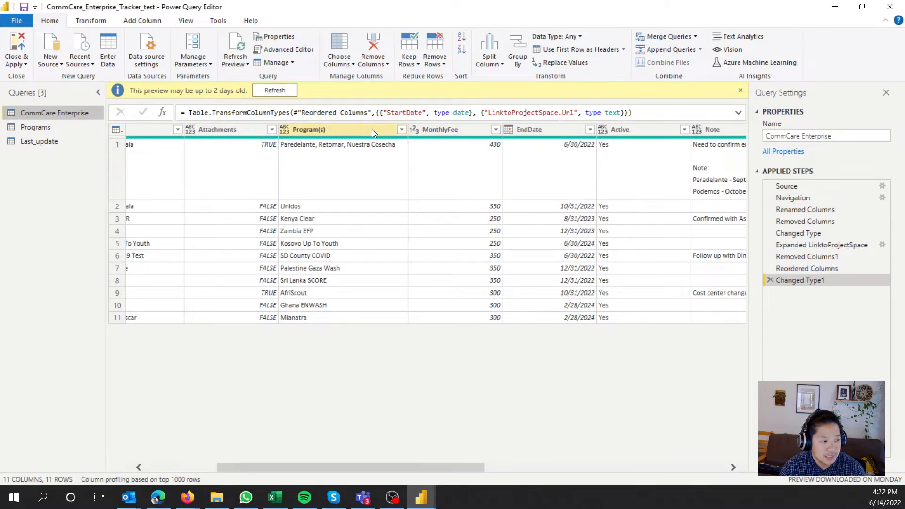
{"action": "left_click", "coordinate": [528, 129]}
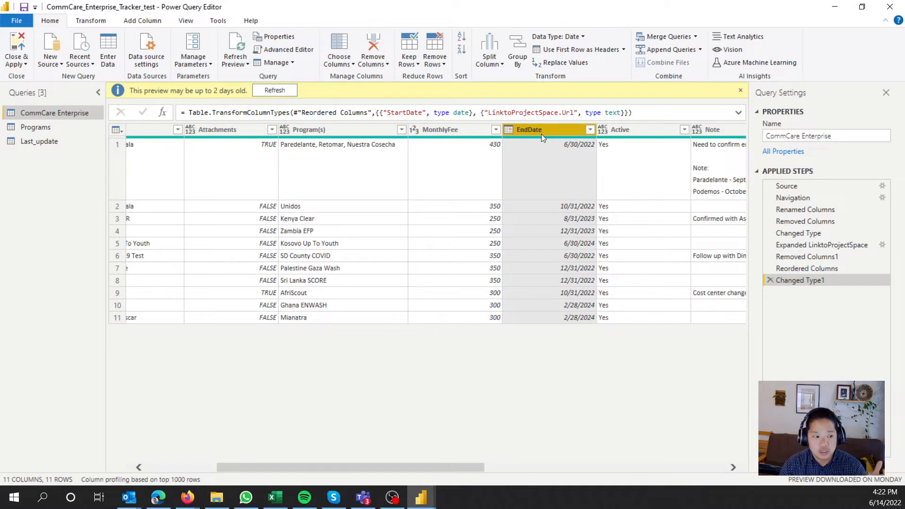
{"action": "right_click", "coordinate": [529, 130]}
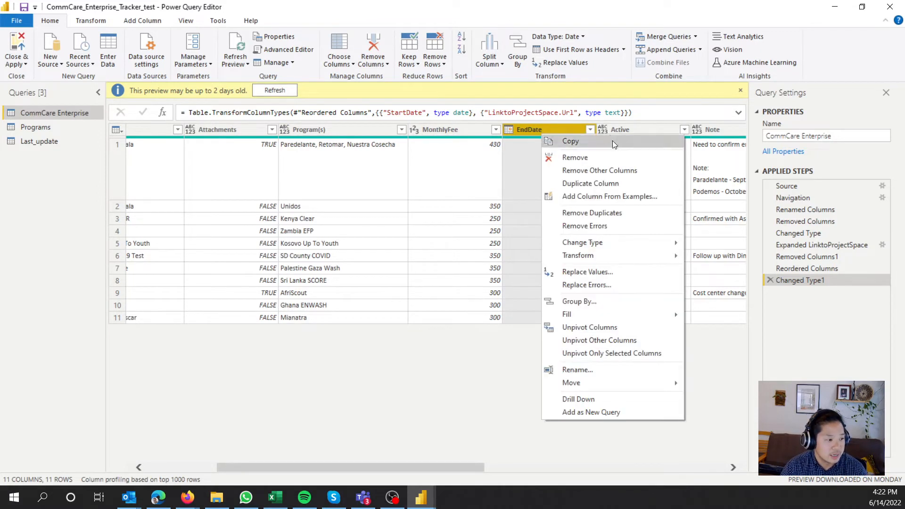
{"action": "mouse_move", "coordinate": [614, 157]}
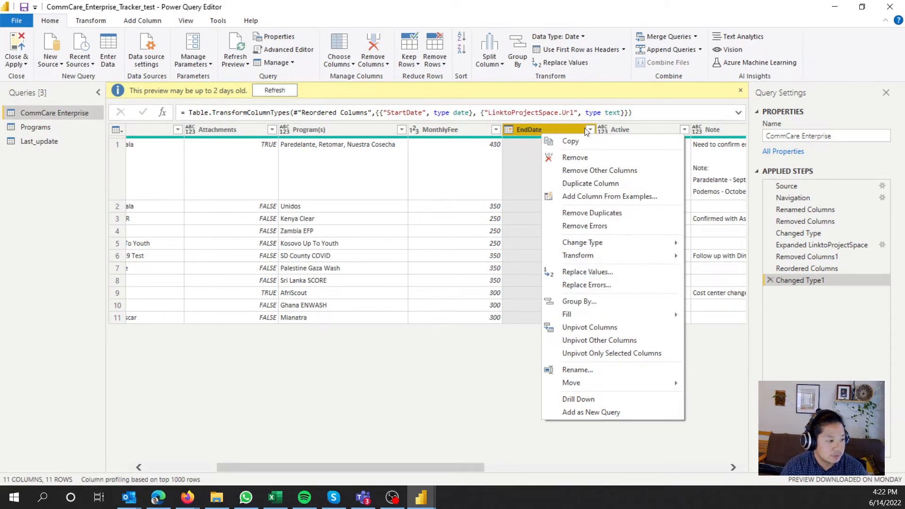
{"action": "left_click", "coordinate": [588, 129]}
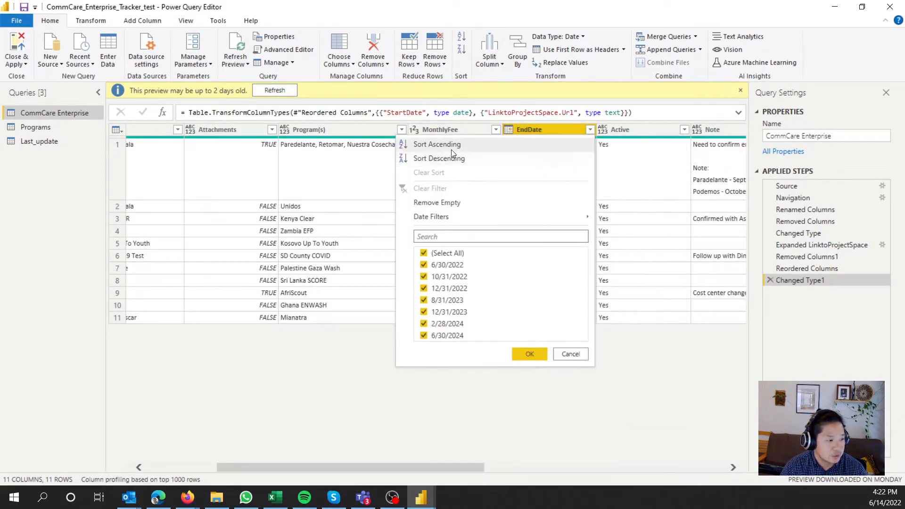
{"action": "left_click", "coordinate": [437, 144]}
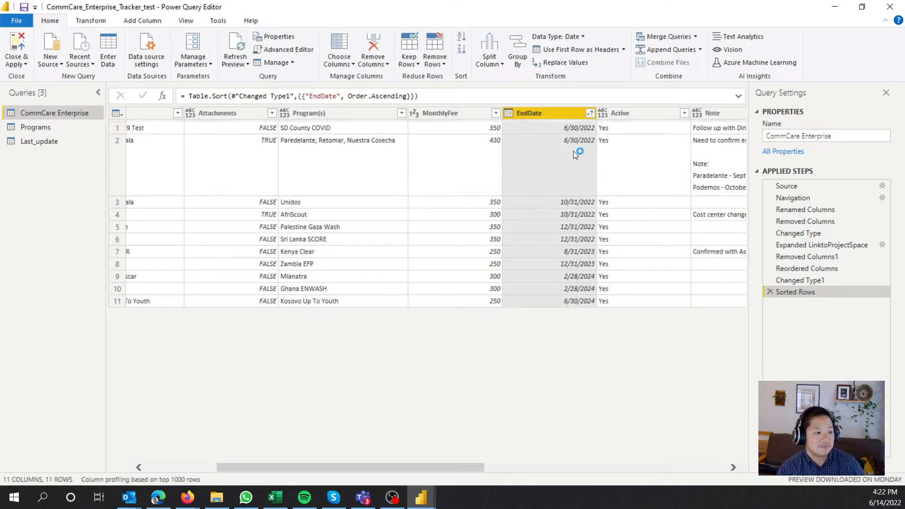
{"action": "mouse_move", "coordinate": [578, 152]}
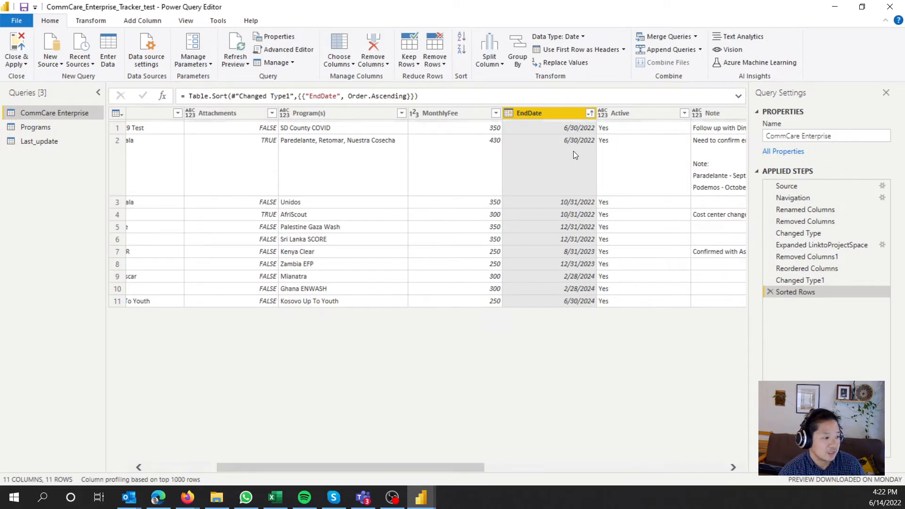
{"action": "mouse_move", "coordinate": [591, 149]}
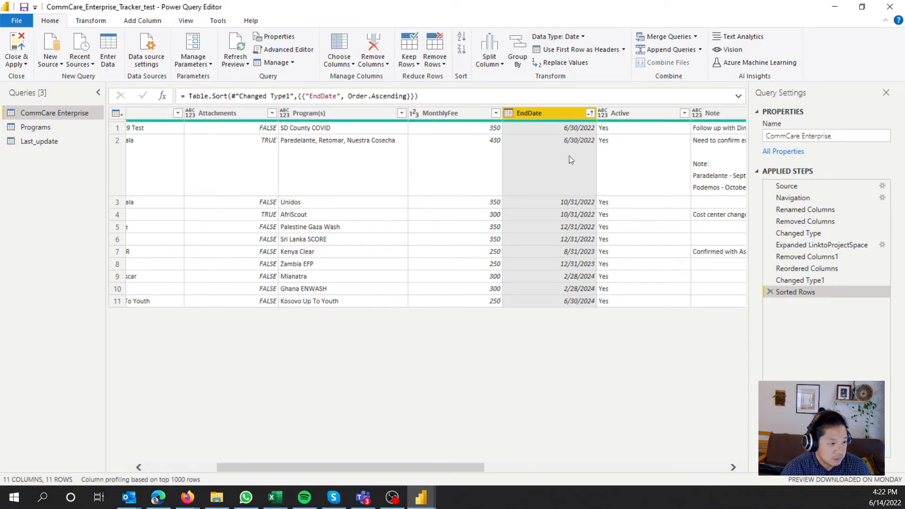
{"action": "mouse_move", "coordinate": [569, 284]}
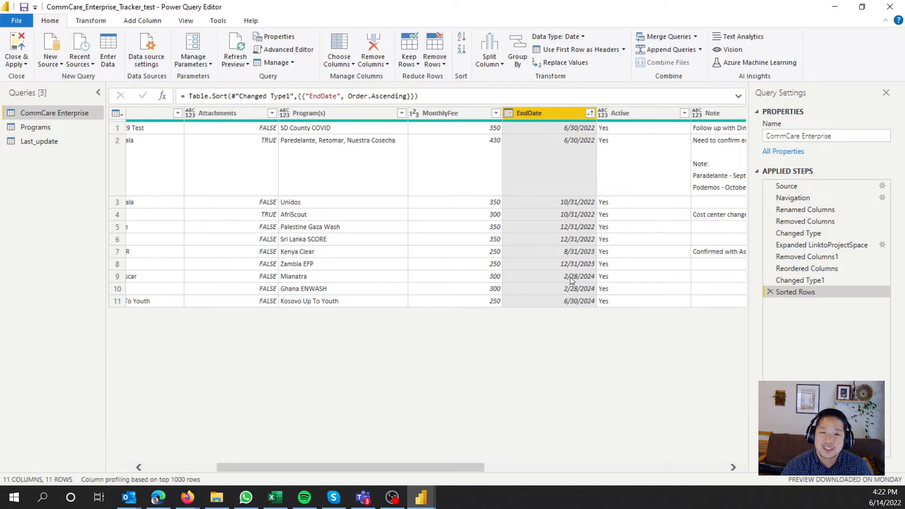
{"action": "mouse_move", "coordinate": [361, 313]}
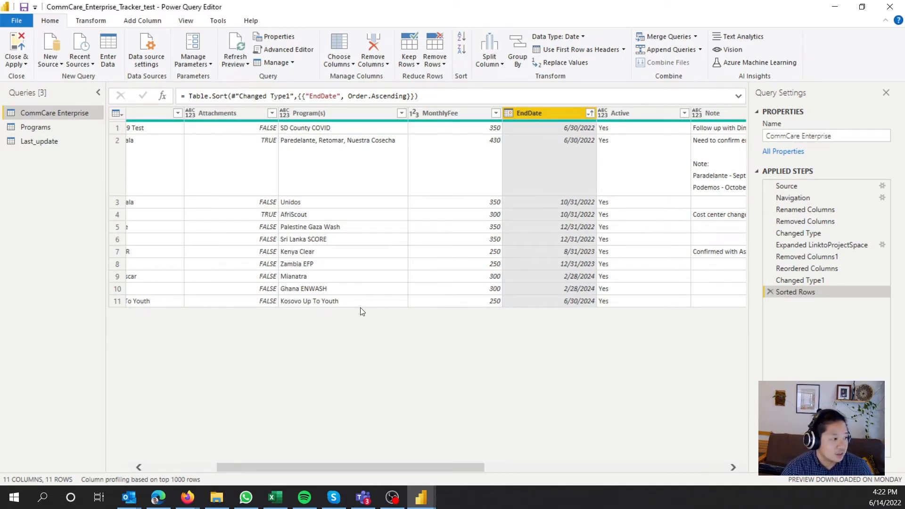
Step: Add an Index column starting from 1 to number the sorted rows
{"action": "left_click", "coordinate": [142, 19]}
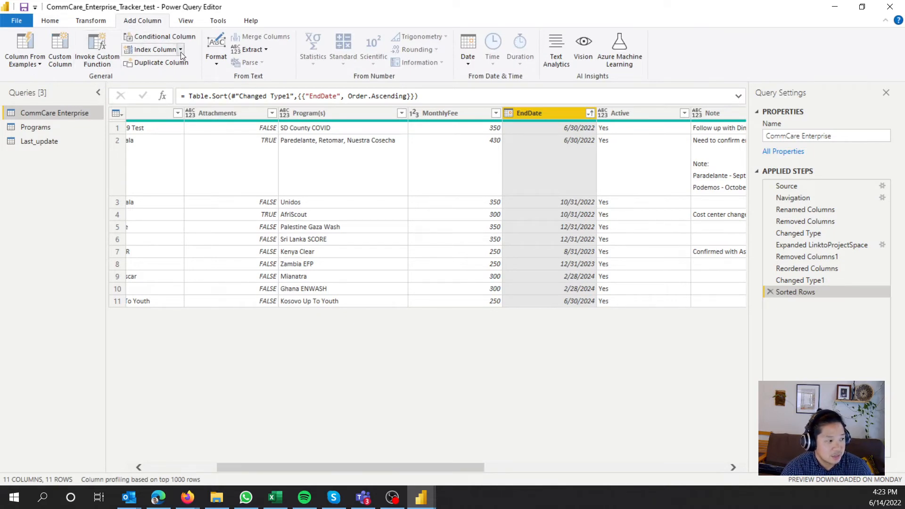
{"action": "left_click", "coordinate": [179, 49]}
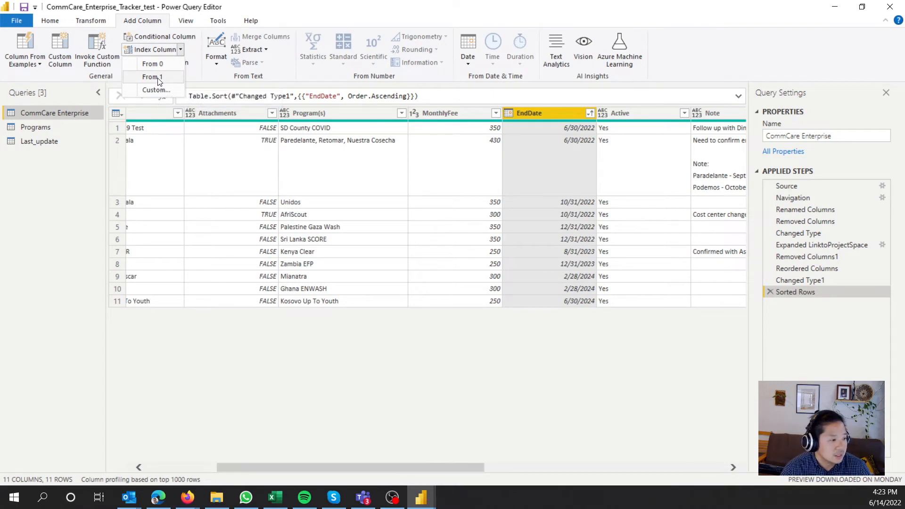
{"action": "left_click", "coordinate": [153, 76]}
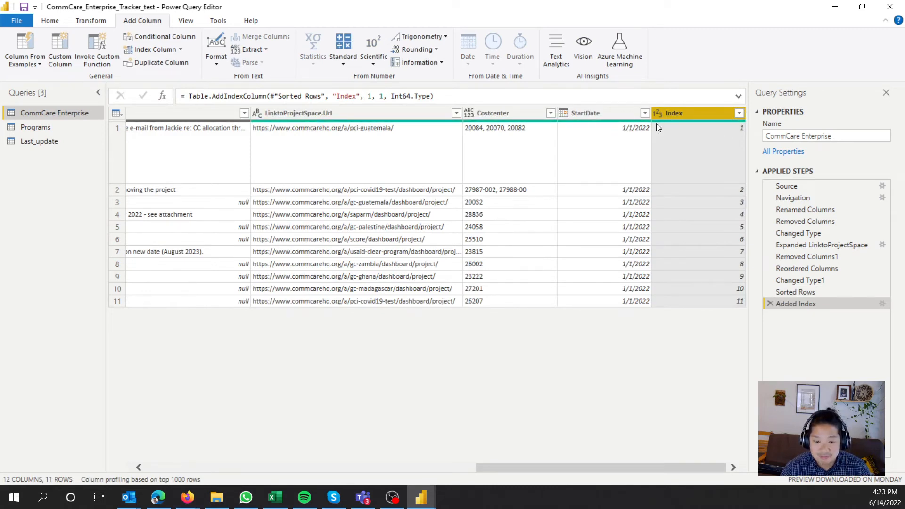
{"action": "left_click", "coordinate": [50, 20]}
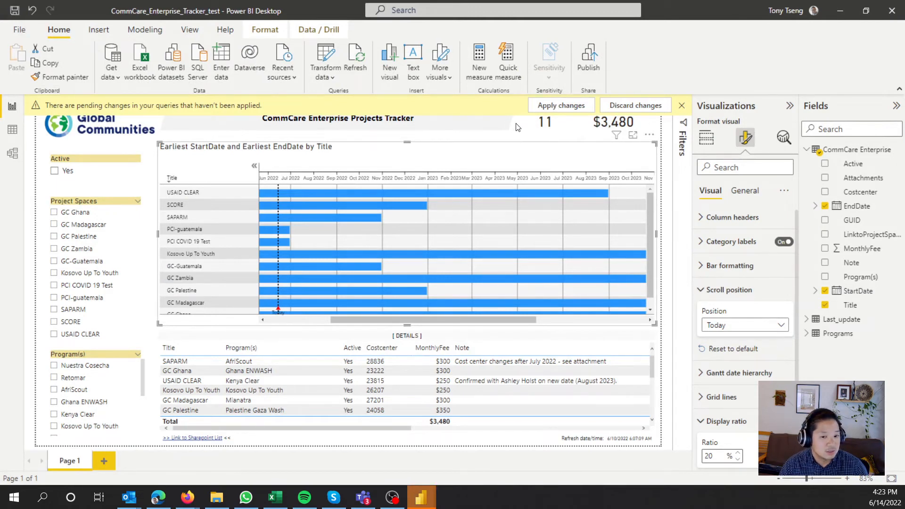
{"action": "mouse_move", "coordinate": [558, 109]}
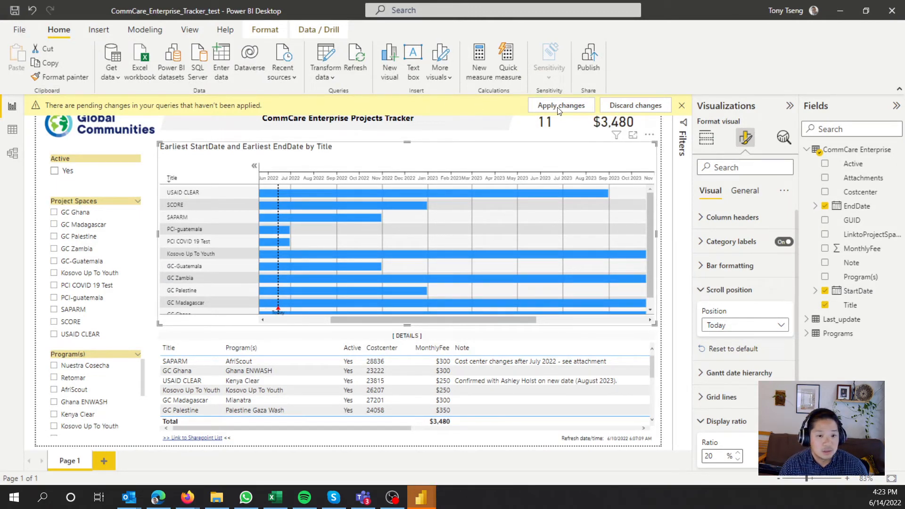
{"action": "mouse_move", "coordinate": [430, 293]}
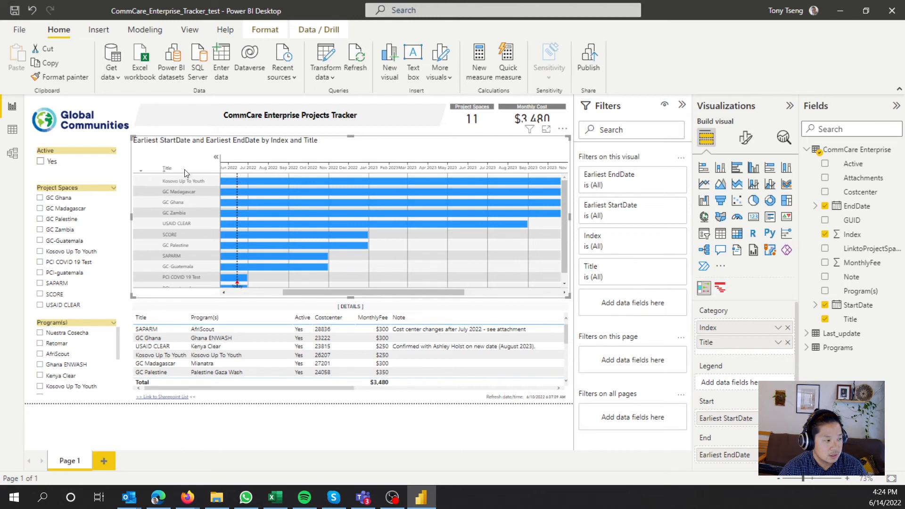
{"action": "mouse_move", "coordinate": [160, 169]}
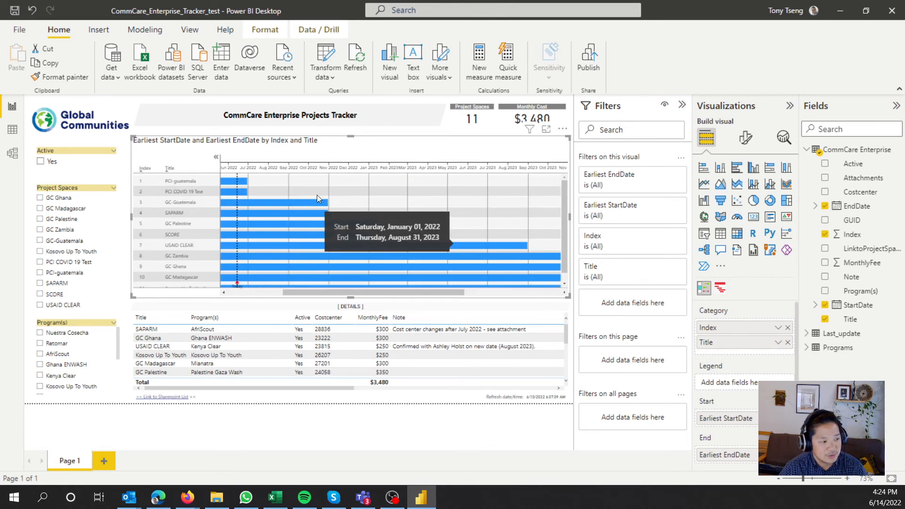
{"action": "mouse_move", "coordinate": [345, 272]}
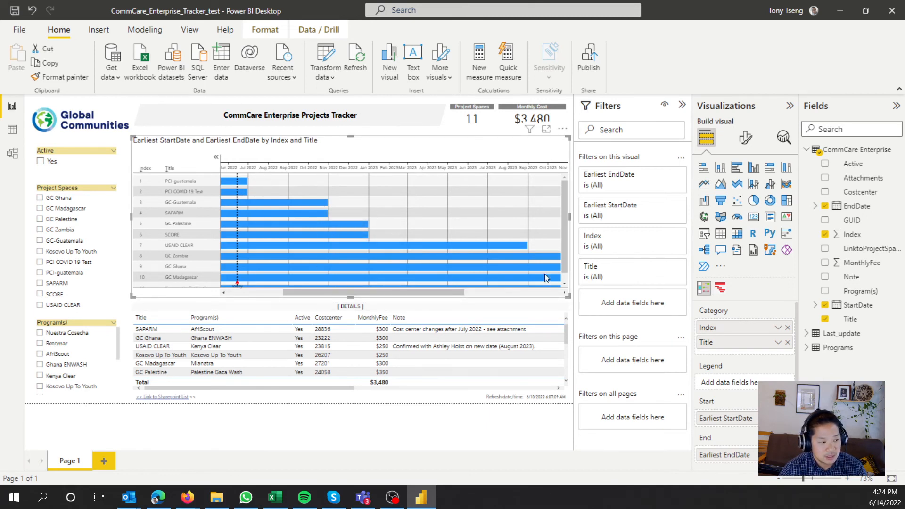
{"action": "mouse_move", "coordinate": [341, 249]}
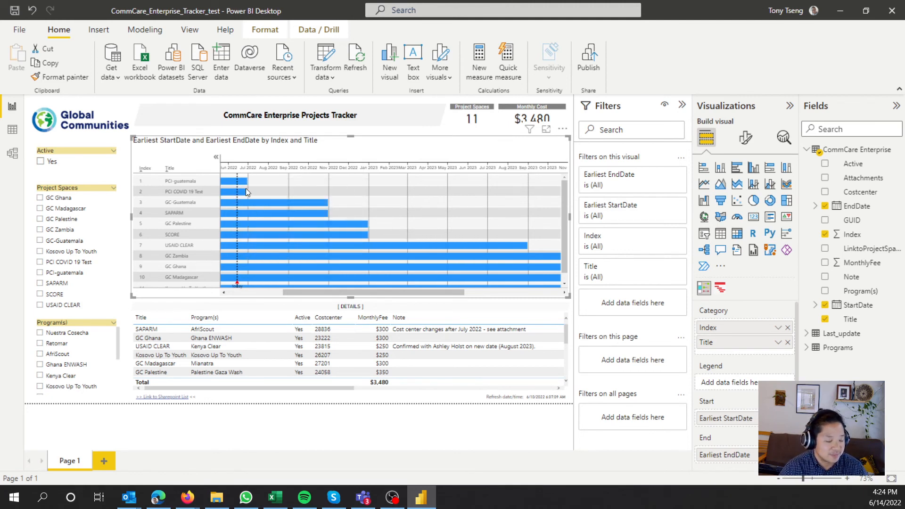
{"action": "mouse_move", "coordinate": [322, 238]}
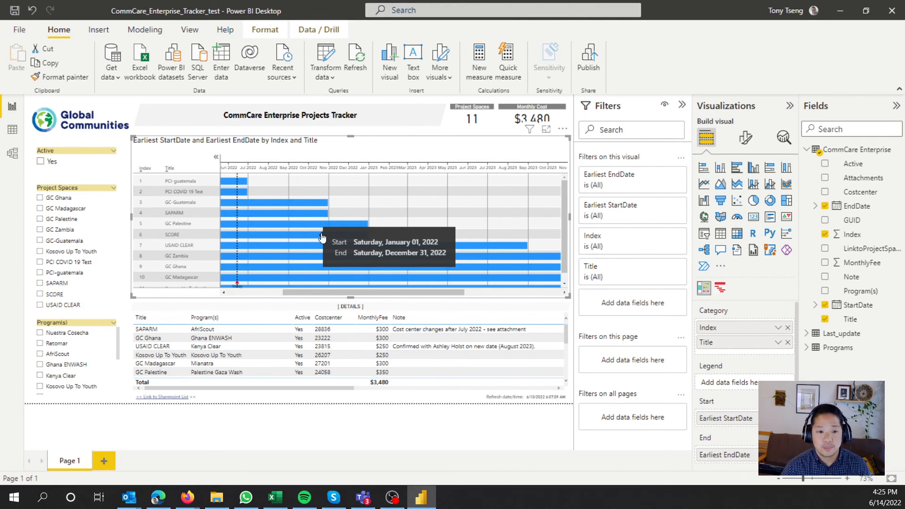
{"action": "mouse_move", "coordinate": [316, 237]}
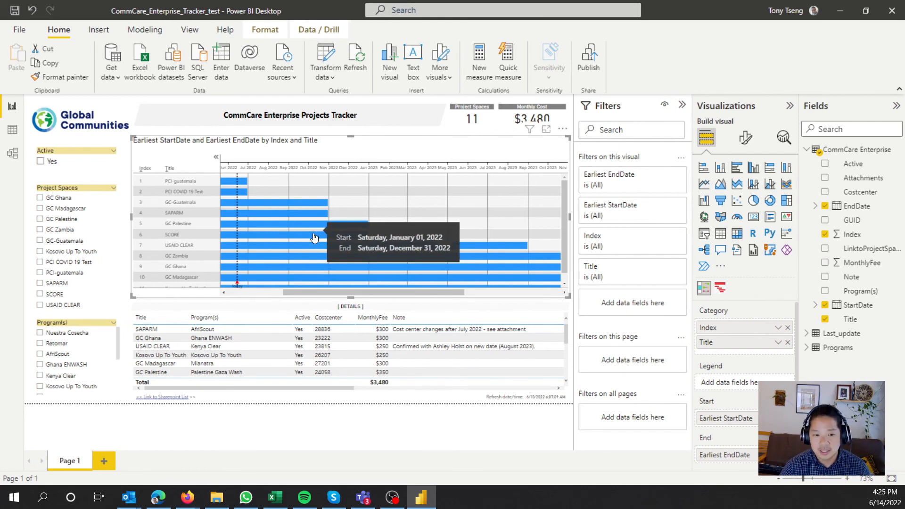
{"action": "mouse_move", "coordinate": [324, 184]}
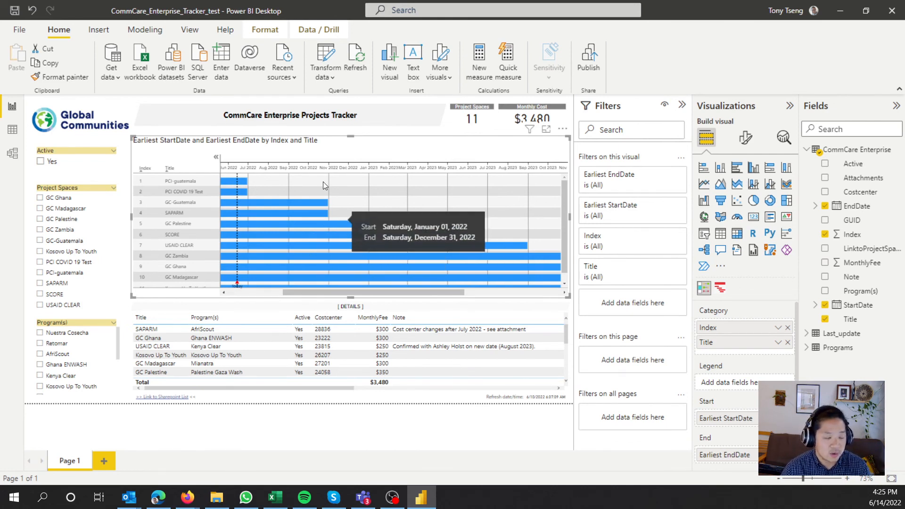
{"action": "mouse_move", "coordinate": [324, 185]}
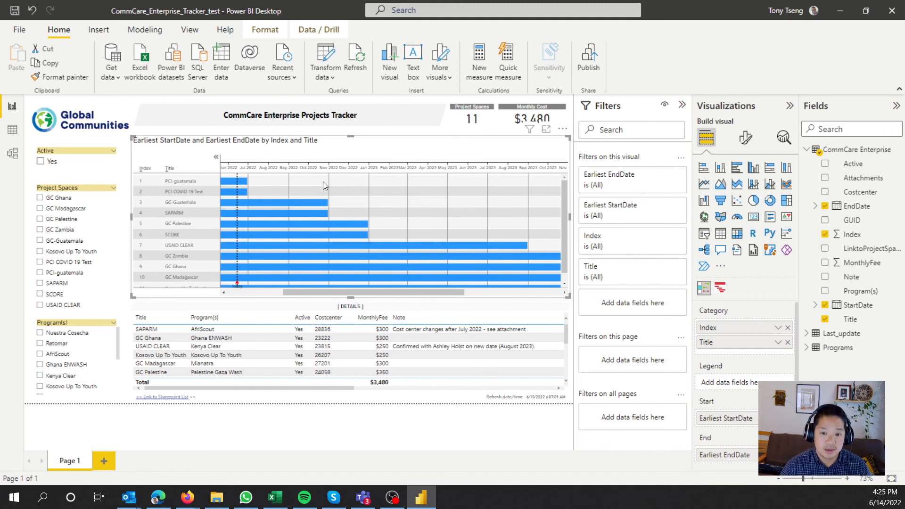
{"action": "mouse_move", "coordinate": [458, 284]}
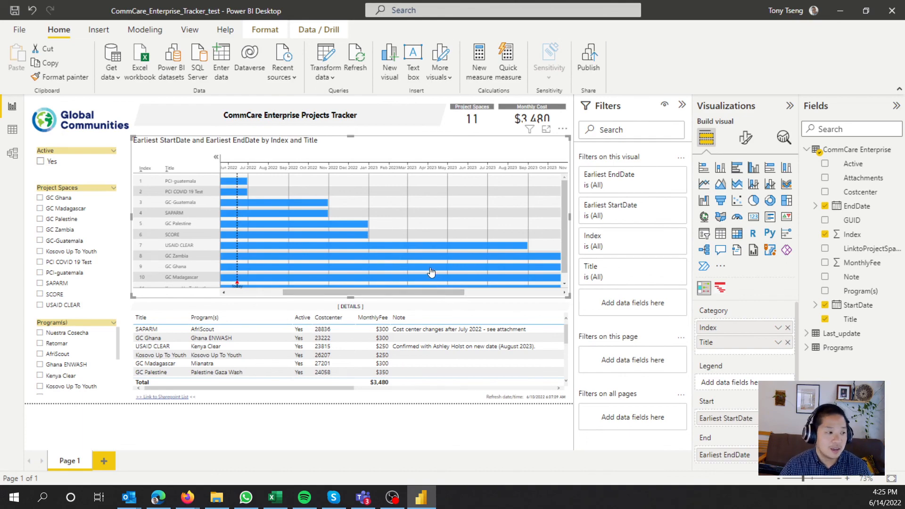
{"action": "mouse_move", "coordinate": [426, 274]}
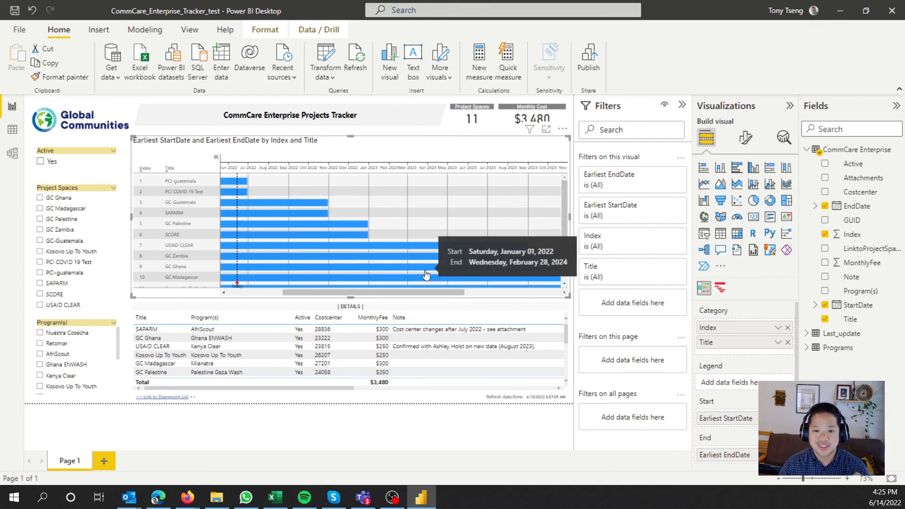